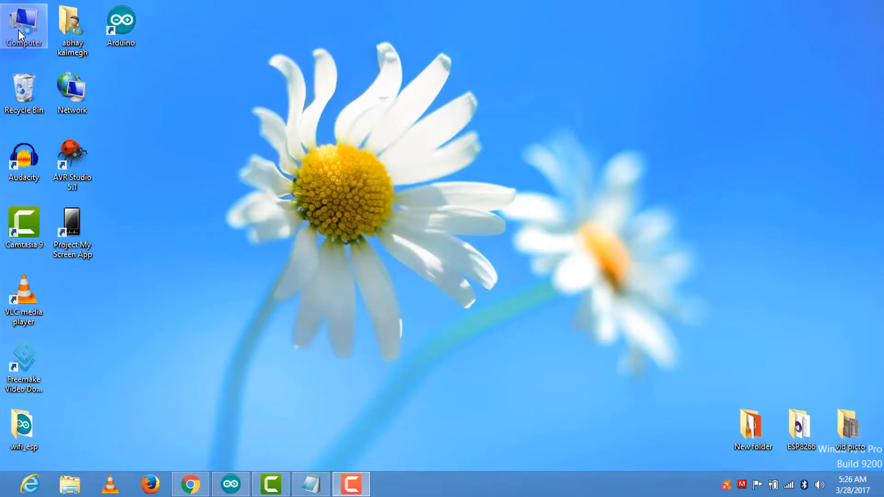
Find the board's COM port under Ports (COM & LPT) in Device Manager.
{"action": "right_click", "coordinate": [24, 25]}
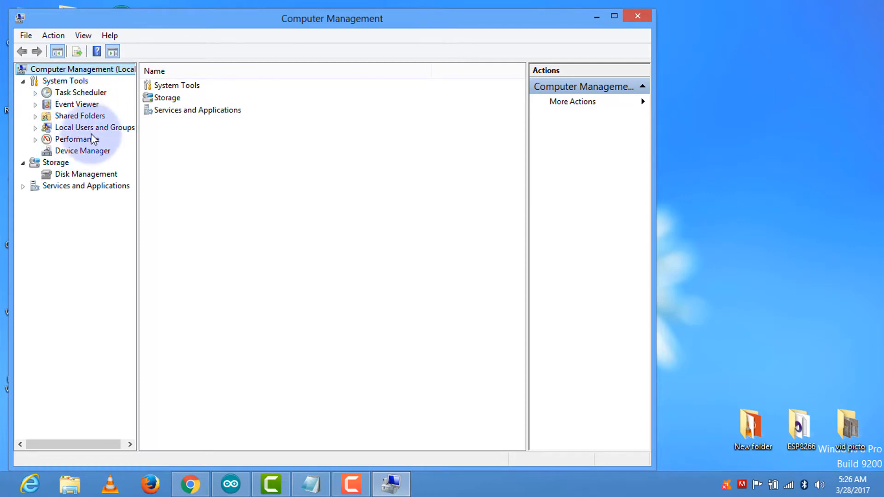
{"action": "mouse_move", "coordinate": [83, 155]}
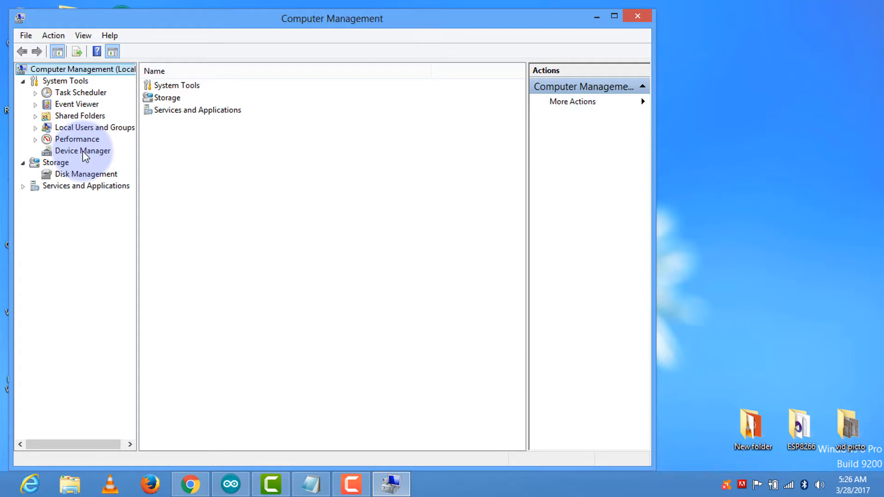
{"action": "left_click", "coordinate": [82, 150]}
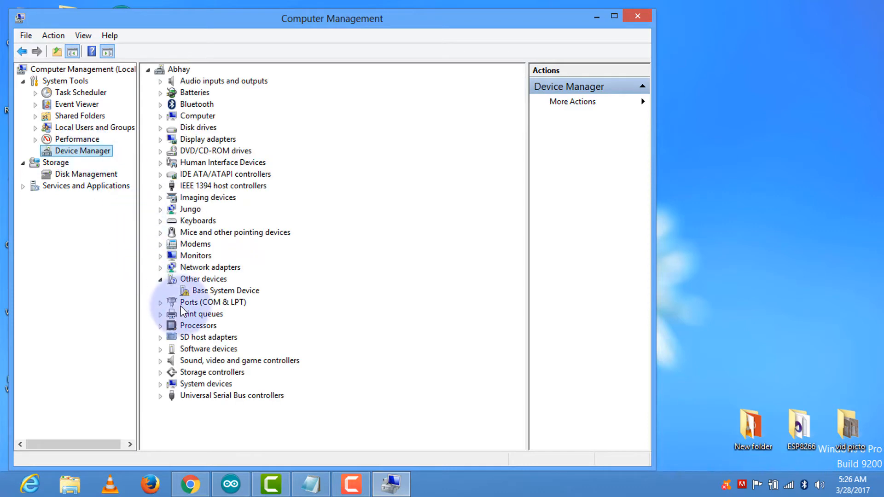
{"action": "mouse_move", "coordinate": [182, 314]}
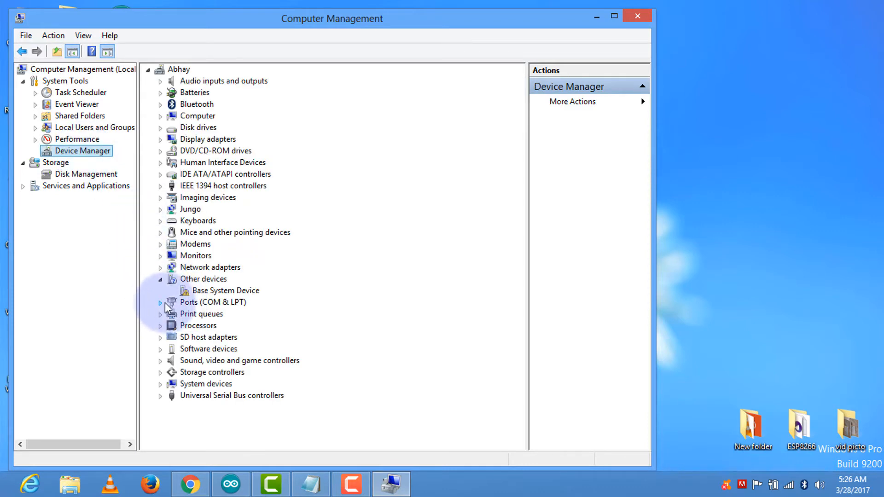
{"action": "left_click", "coordinate": [160, 302]}
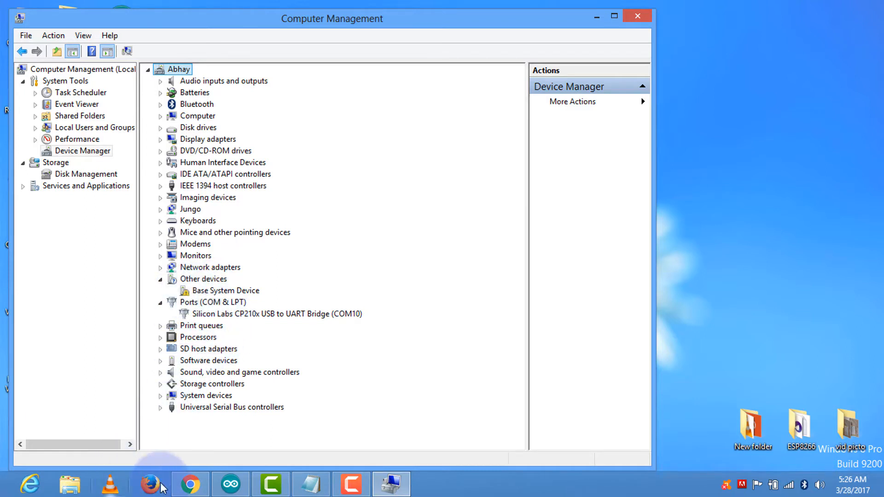
Review the CP210x VCP driver page down to the Windows download, then go to Arduino's site.
{"action": "left_click", "coordinate": [190, 484]}
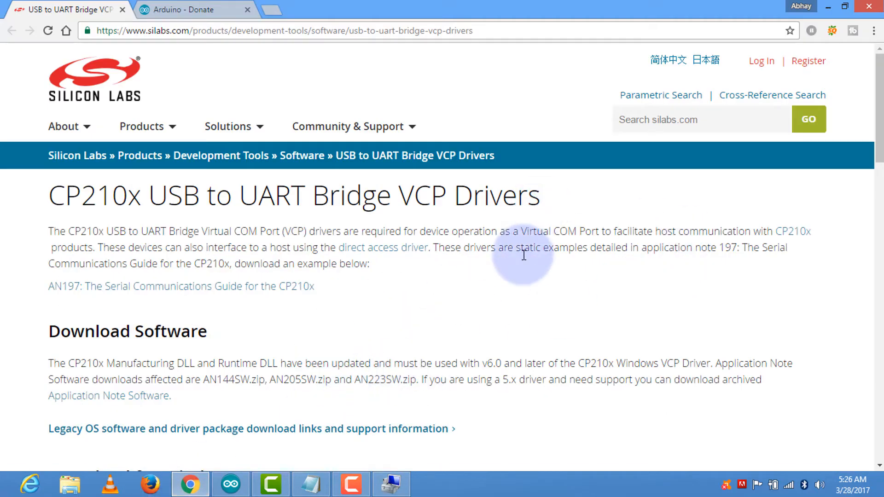
{"action": "mouse_move", "coordinate": [509, 266]}
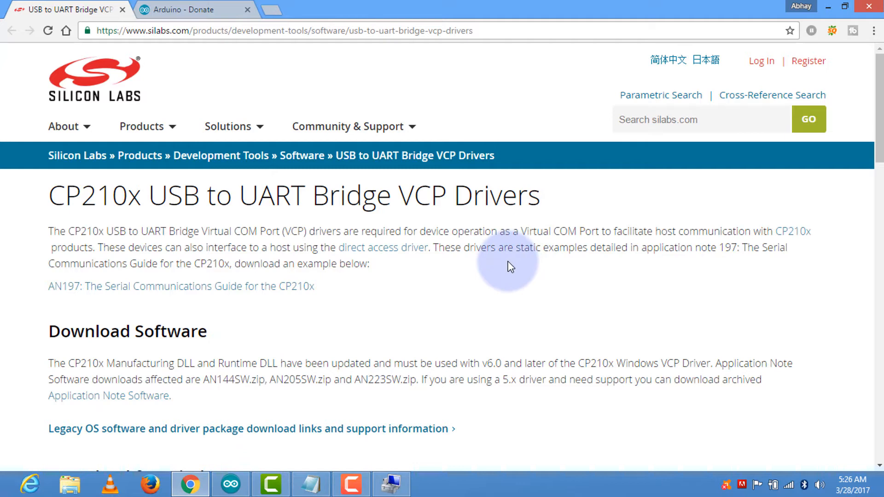
{"action": "scroll", "scroll_direction": "down", "scroll_amount": 3}
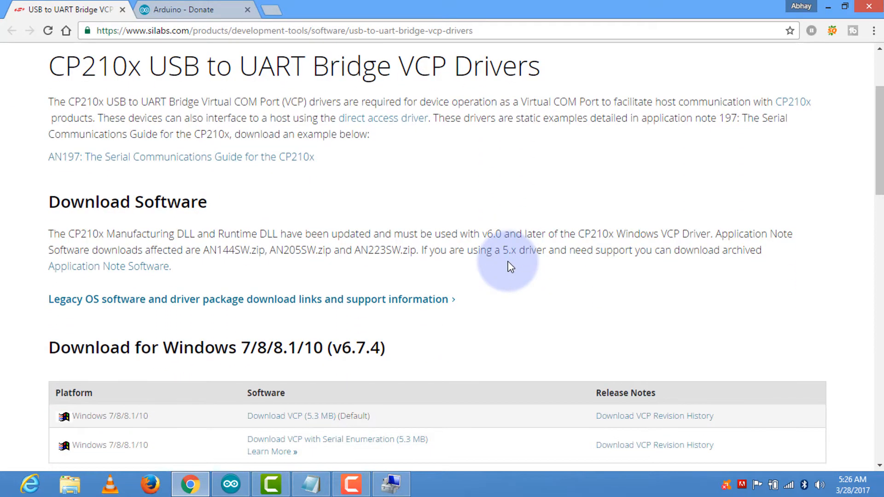
{"action": "scroll", "scroll_direction": "down", "scroll_amount": 3}
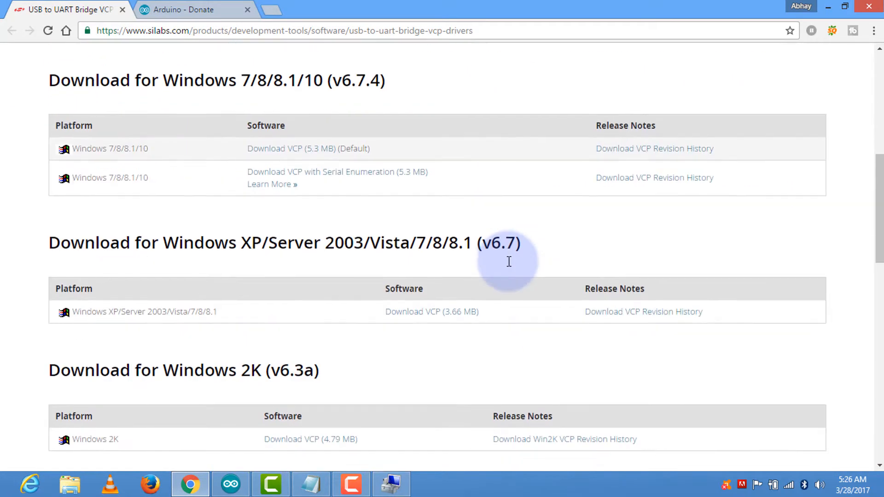
{"action": "scroll", "scroll_direction": "down", "scroll_amount": 3}
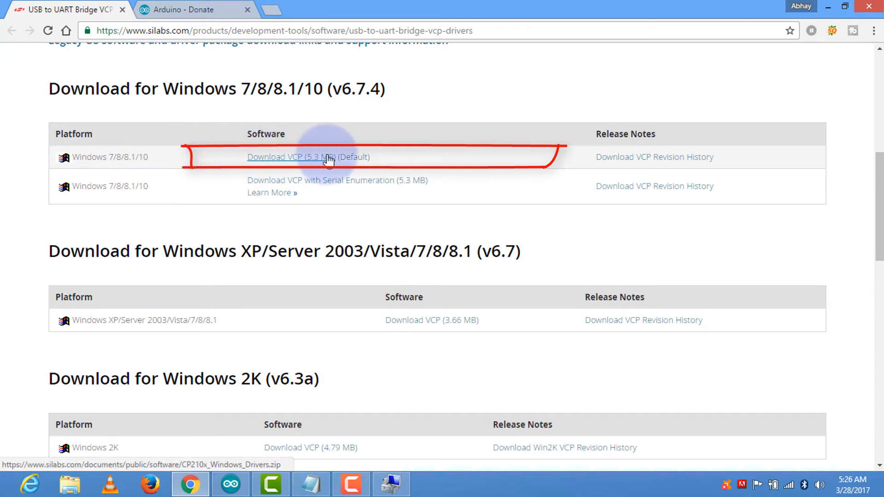
{"action": "scroll", "scroll_direction": "down", "scroll_amount": 3}
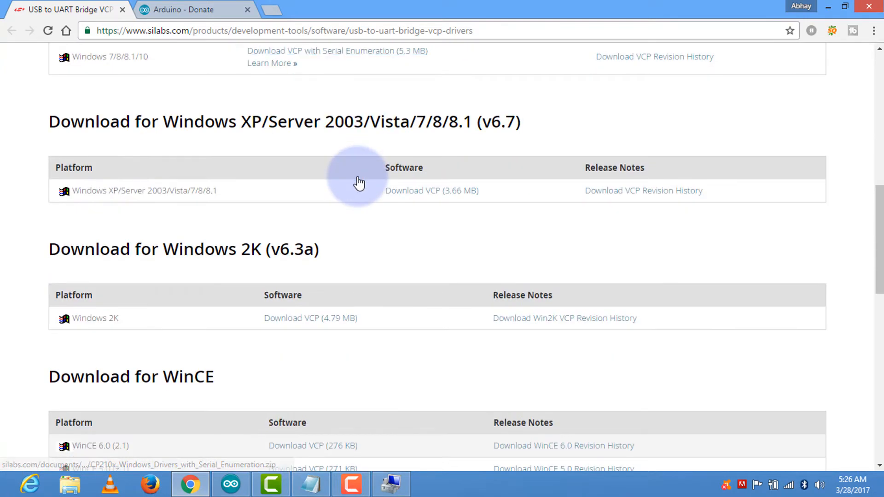
{"action": "scroll", "scroll_direction": "down", "scroll_amount": 3}
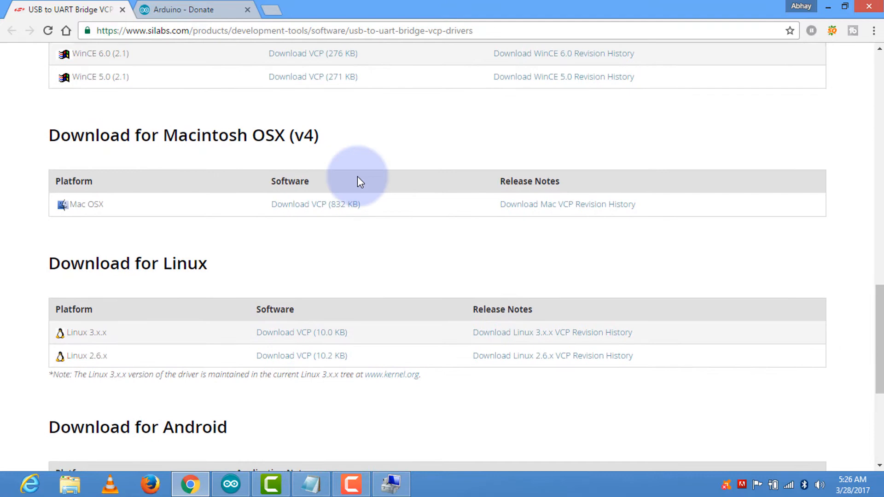
{"action": "scroll", "scroll_direction": "down", "scroll_amount": 3}
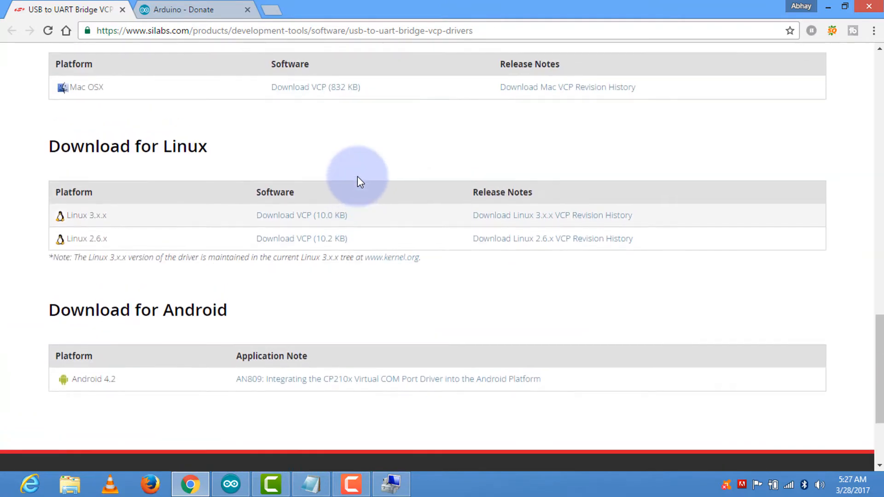
{"action": "left_click", "coordinate": [195, 10]}
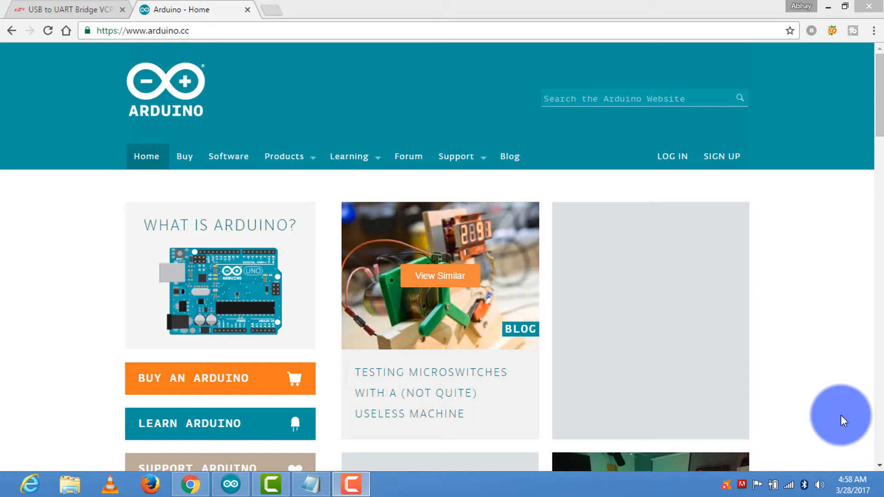
{"action": "mouse_move", "coordinate": [228, 157]}
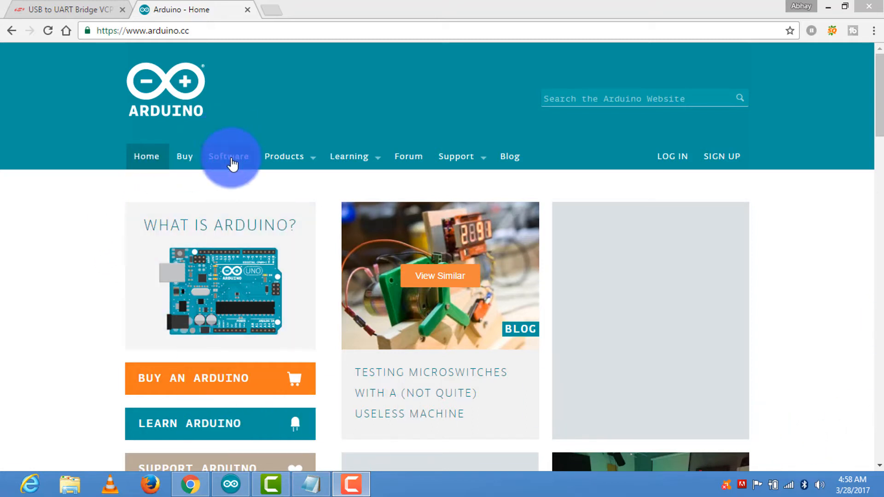
Download the Arduino IDE 1.8.2 Windows installer without contributing.
{"action": "left_click", "coordinate": [229, 156]}
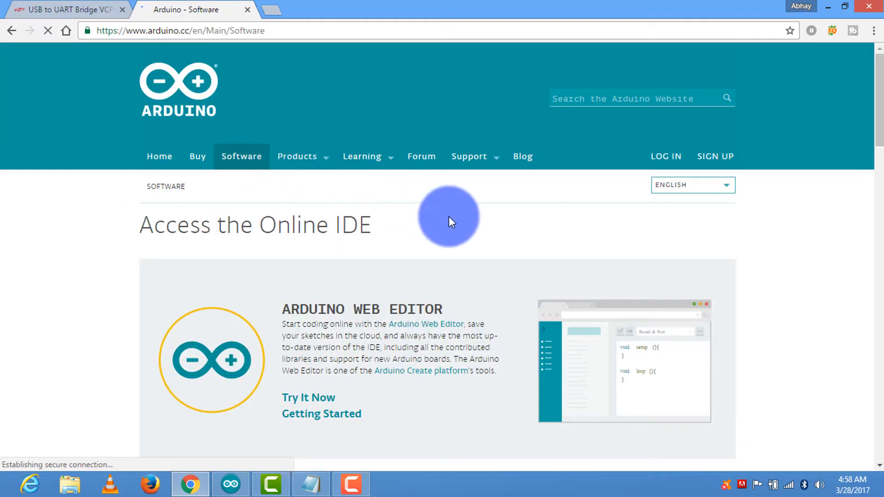
{"action": "scroll", "scroll_direction": "down", "scroll_amount": 3}
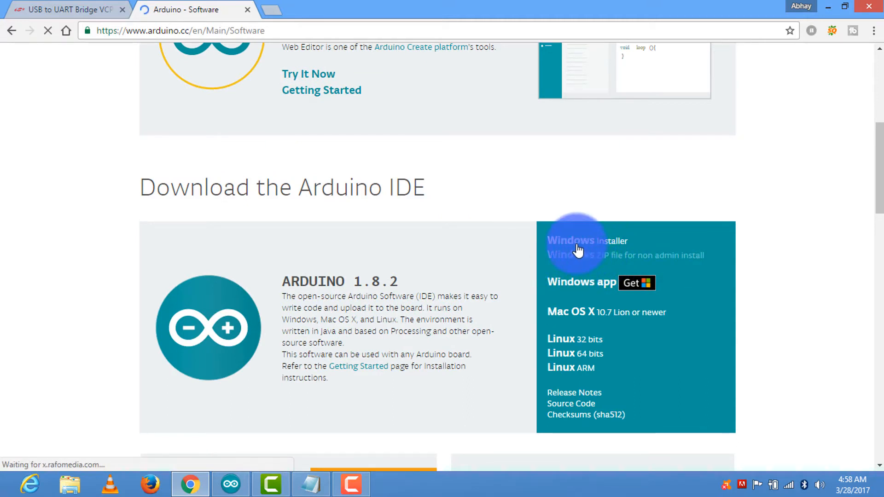
{"action": "mouse_move", "coordinate": [562, 312]}
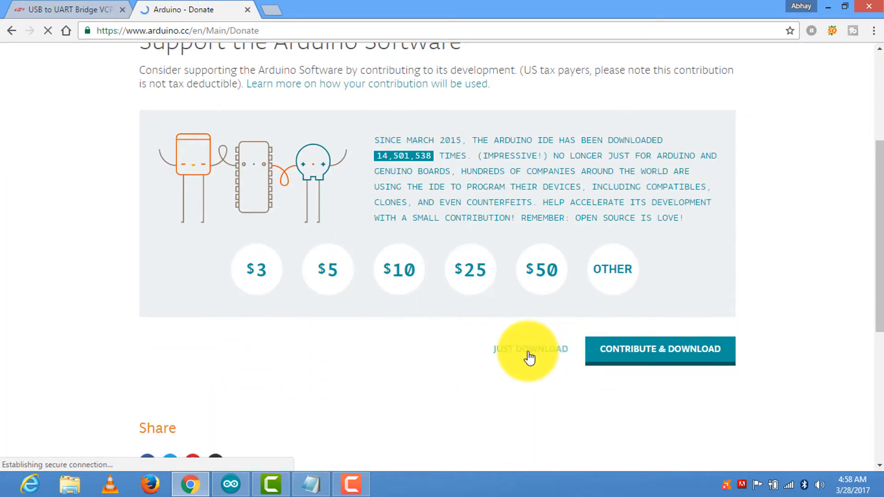
{"action": "left_click", "coordinate": [529, 349]}
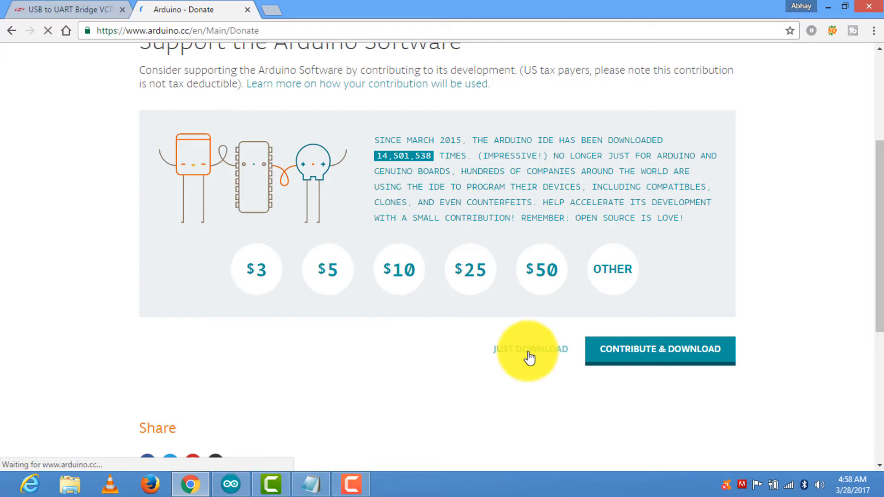
{"action": "left_click", "coordinate": [529, 349]}
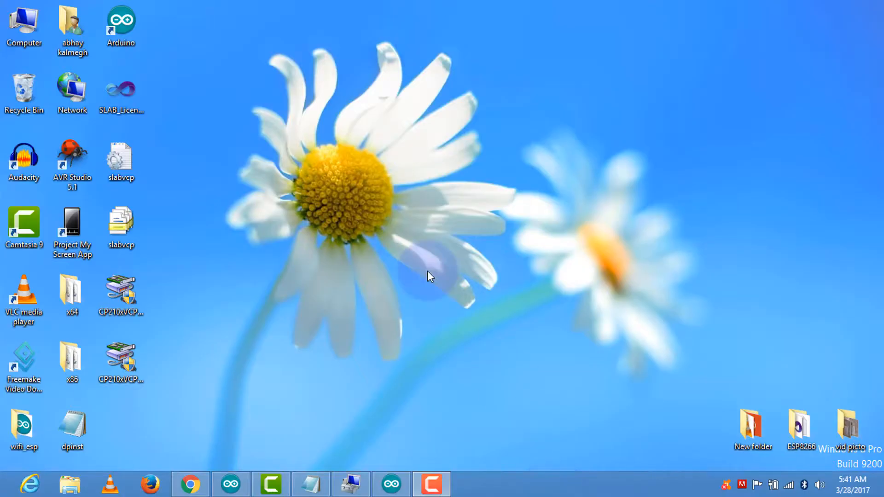
Run the CP210x USB to UART Bridge driver installer through to completion.
{"action": "left_click", "coordinate": [120, 25]}
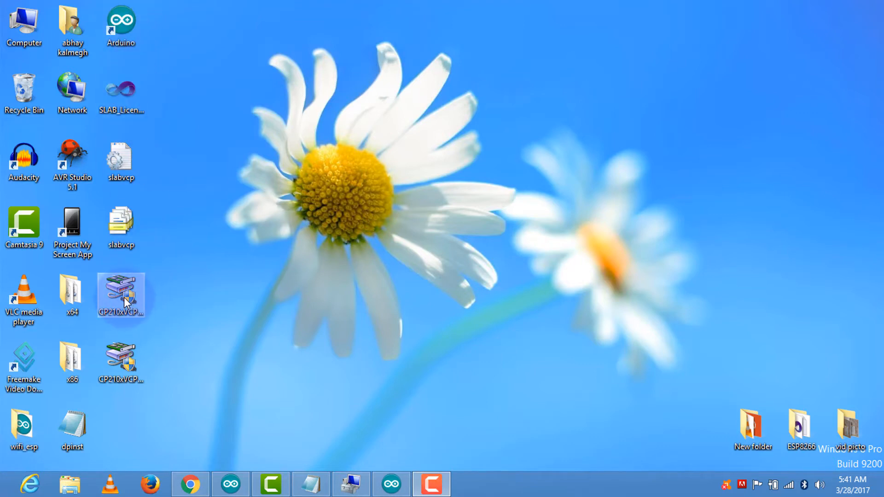
{"action": "double_click", "coordinate": [120, 295]}
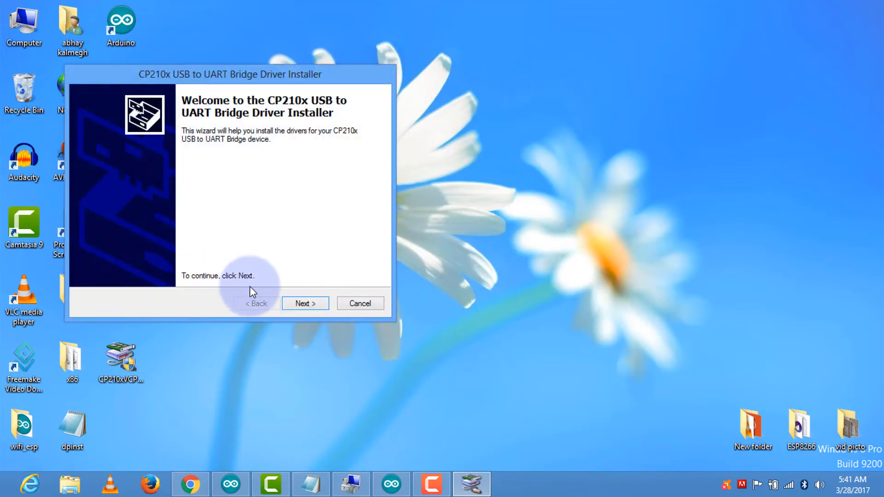
{"action": "left_click", "coordinate": [305, 303]}
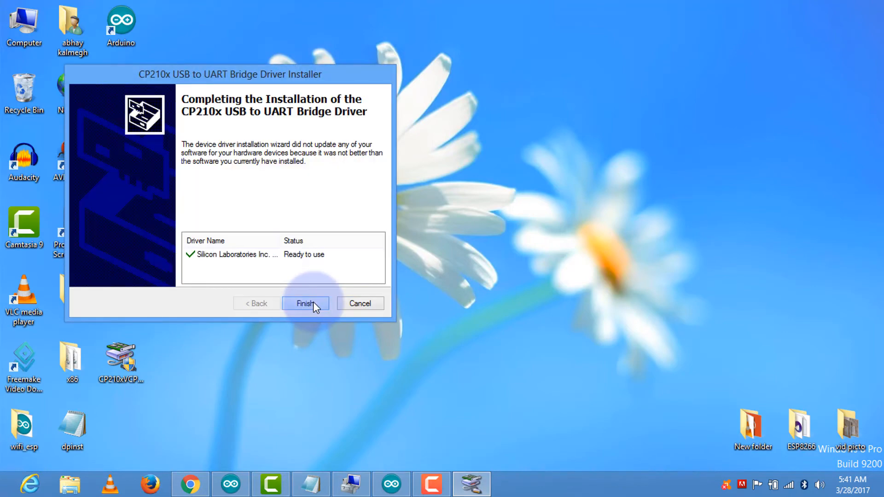
{"action": "left_click", "coordinate": [305, 303]}
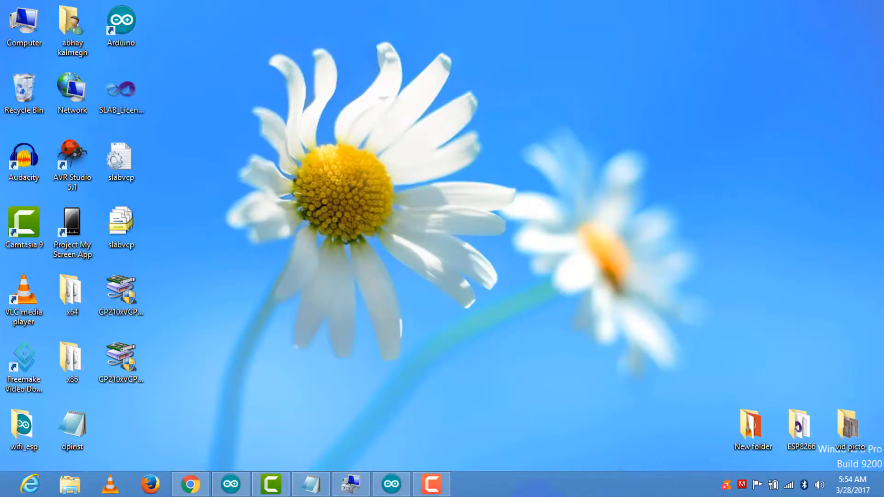
Add the ESP8266 2.3.0 package_esp8266com_index.json link to Additional Boards Manager URLs.
{"action": "left_click", "coordinate": [230, 484]}
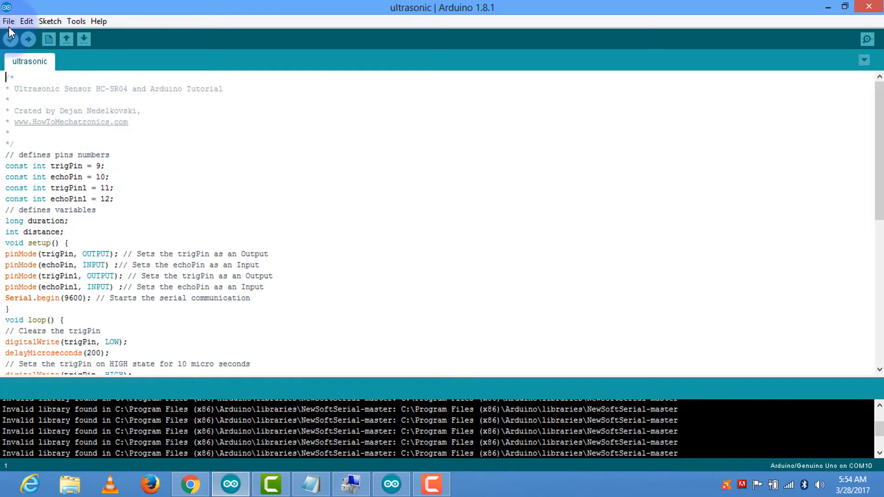
{"action": "left_click", "coordinate": [8, 20]}
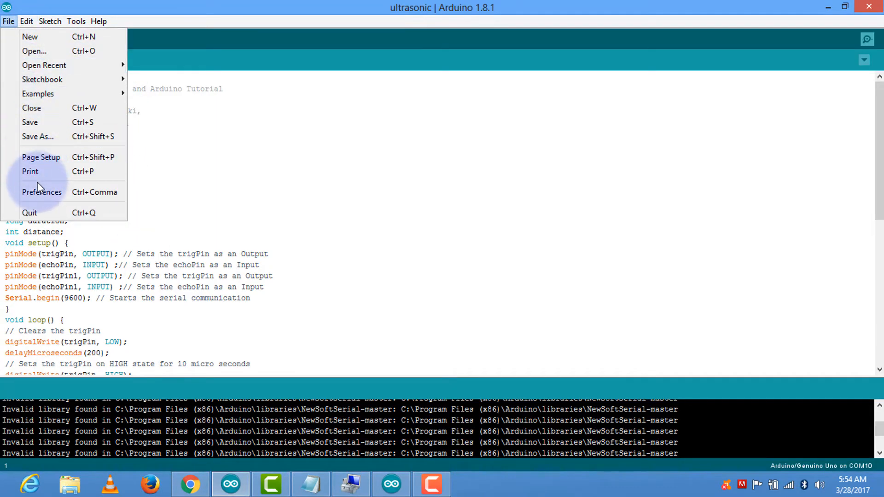
{"action": "left_click", "coordinate": [41, 191]}
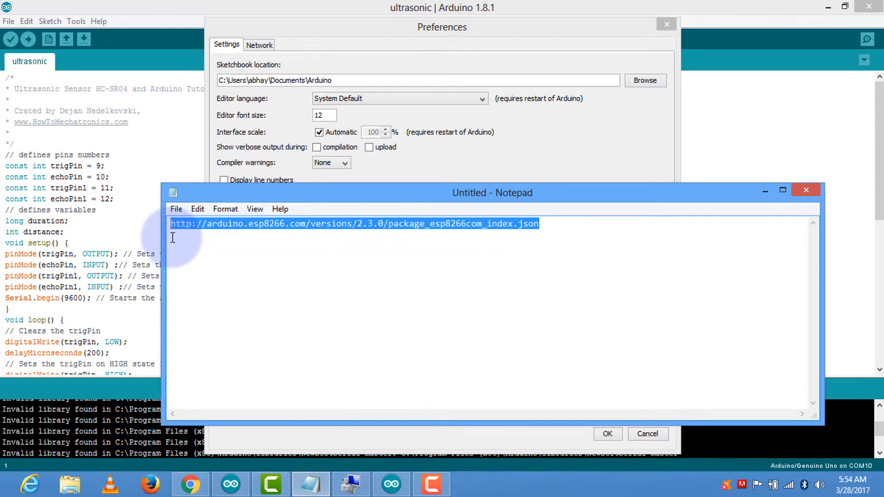
{"action": "mouse_move", "coordinate": [740, 179]}
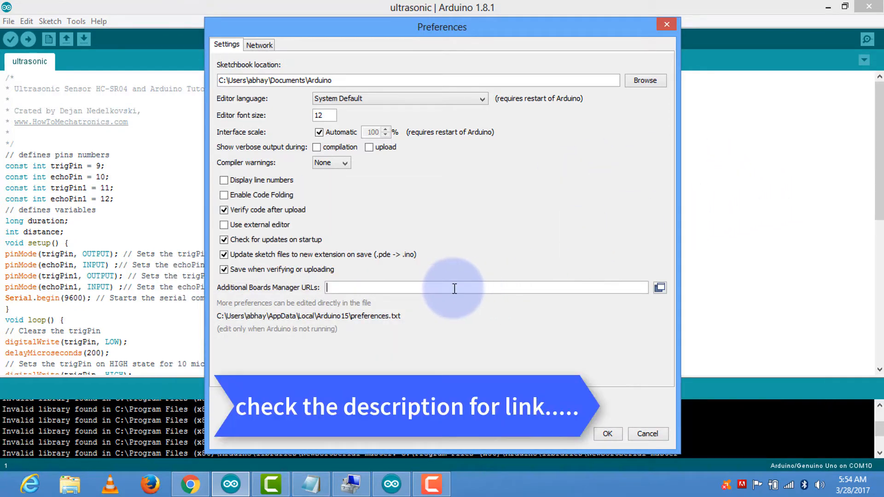
{"action": "type", "text": "http://arduino.esp8266.com/versions/2.3.0/package_esp8266com_index.json"}
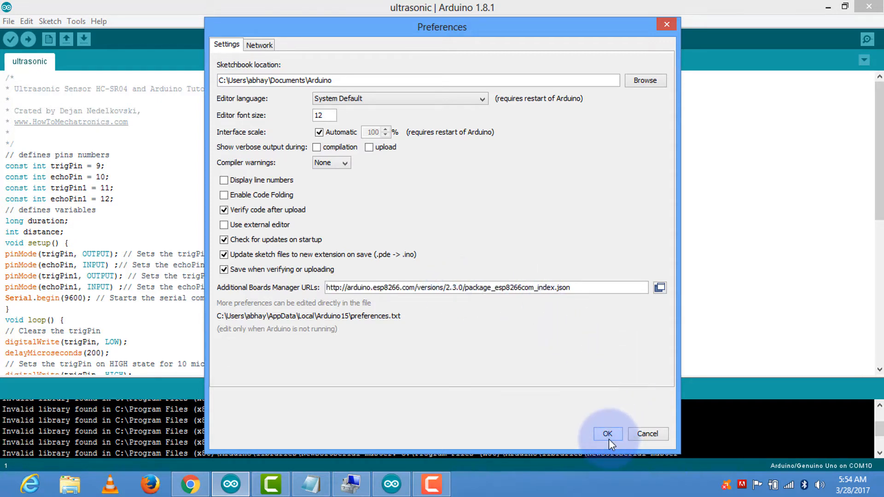
{"action": "left_click", "coordinate": [607, 433]}
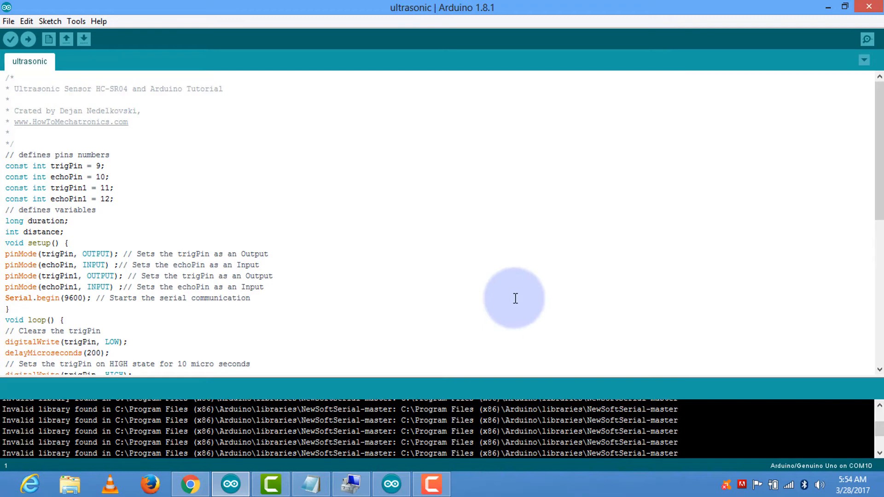
{"action": "mouse_move", "coordinate": [502, 259]}
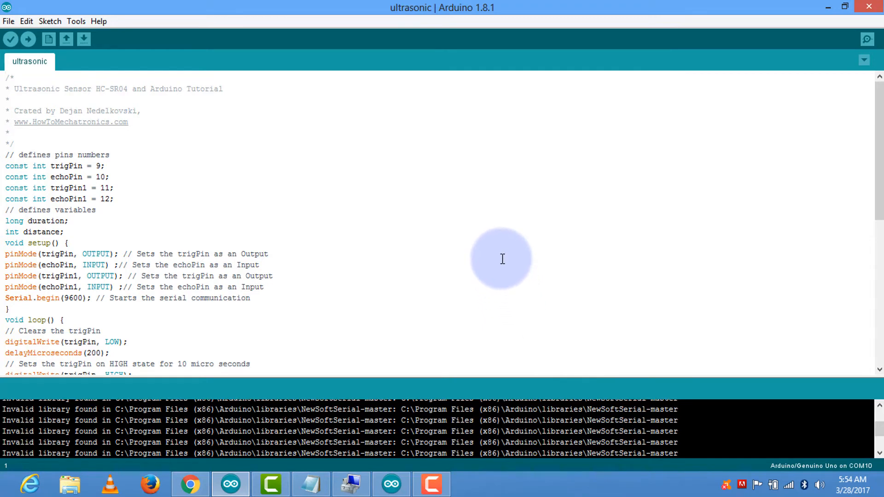
{"action": "mouse_move", "coordinate": [411, 219]}
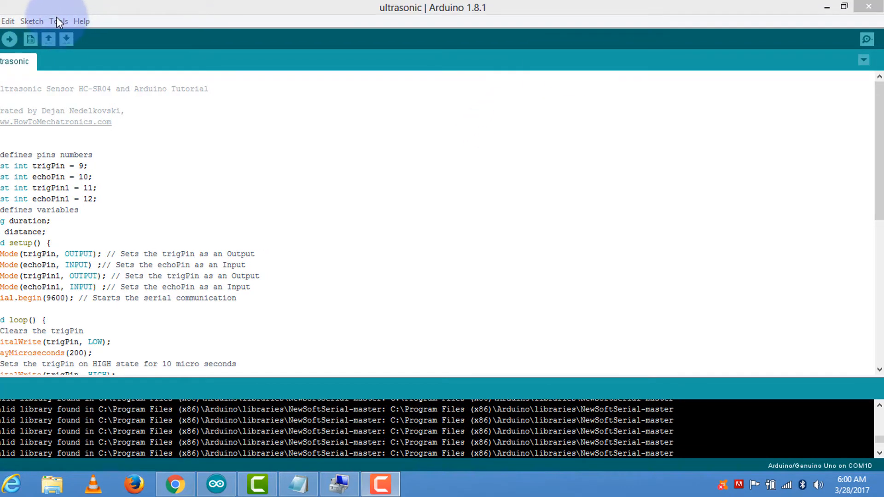
Open Boards Manager from the Tools > Board menu.
{"action": "left_click", "coordinate": [59, 21]}
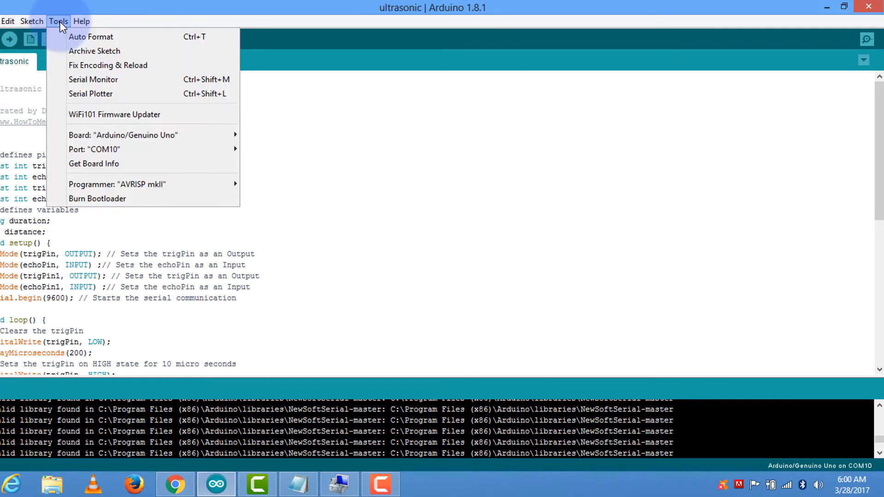
{"action": "mouse_move", "coordinate": [141, 138]}
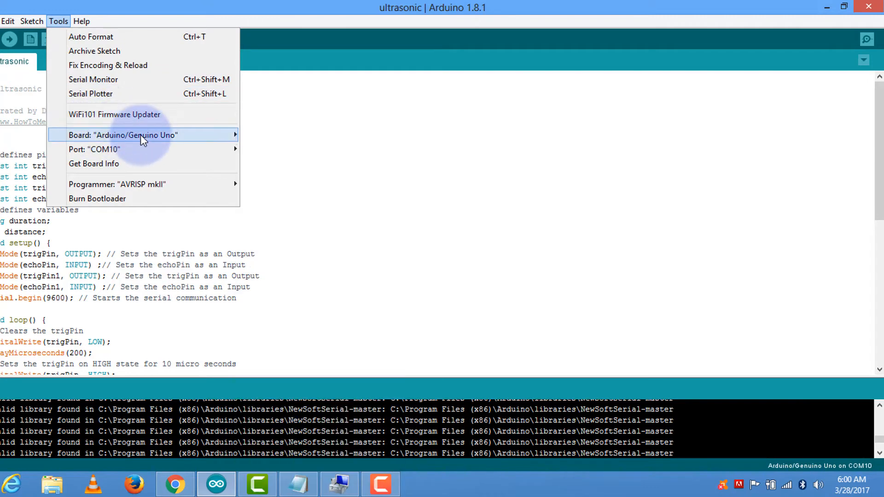
{"action": "mouse_move", "coordinate": [195, 142]}
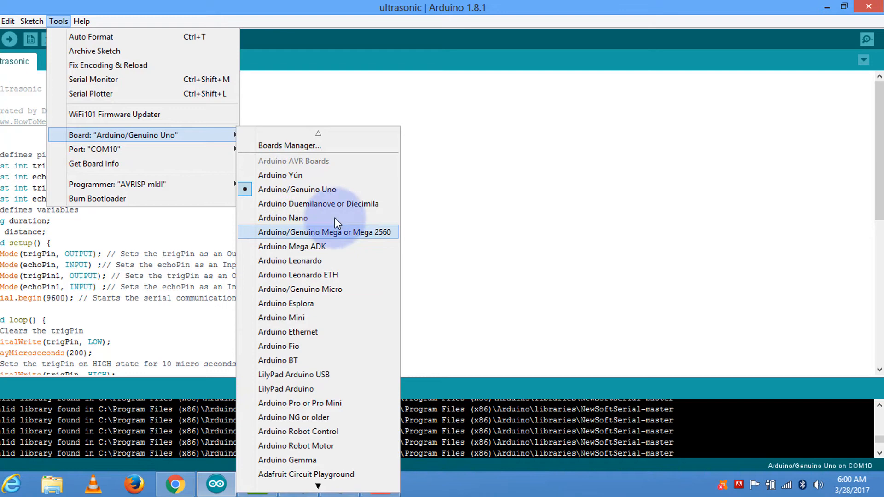
{"action": "left_click", "coordinate": [288, 146]}
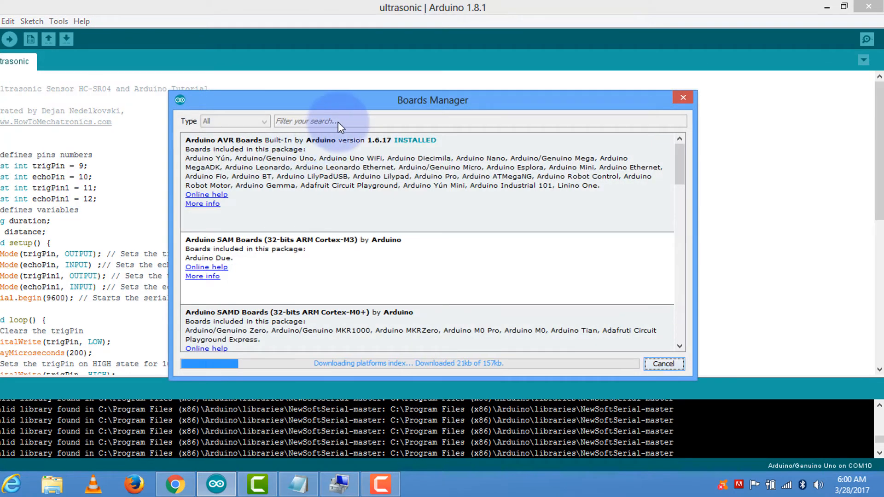
{"action": "mouse_move", "coordinate": [349, 122]}
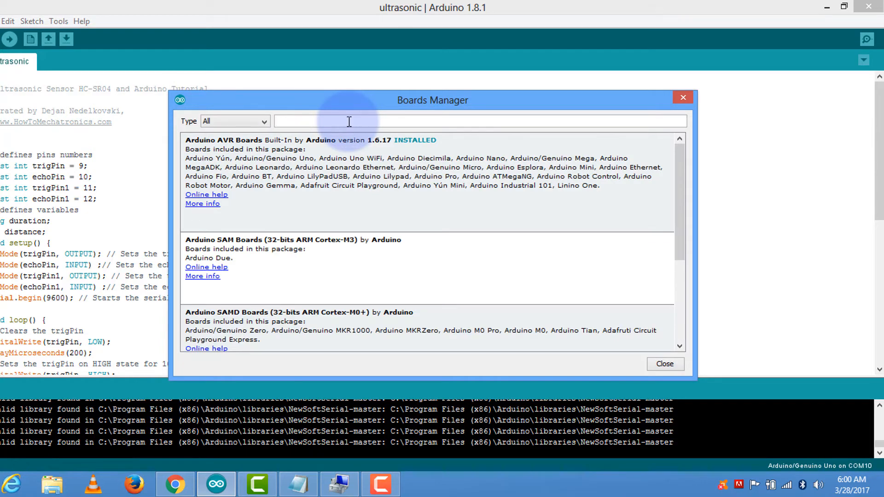
Search for ESP8266 and install esp8266 by ESP8266 Community, then close Boards Manager.
{"action": "type", "text": "ESP82"}
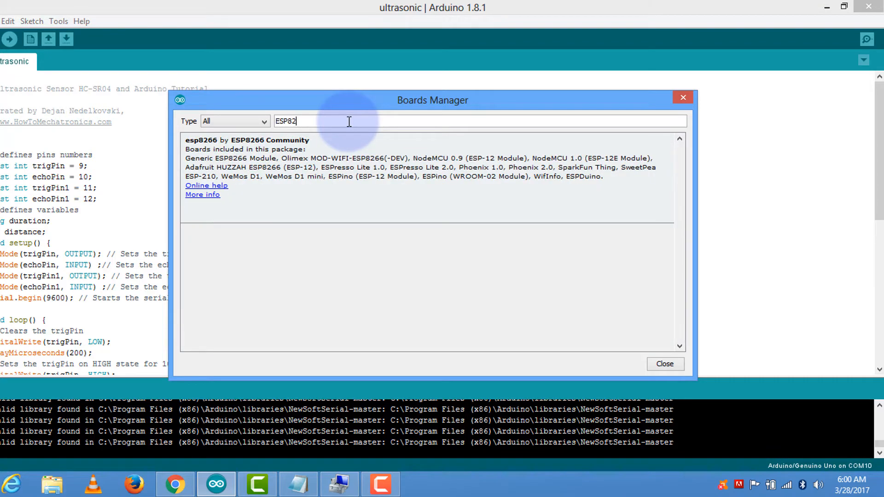
{"action": "type", "text": "66"}
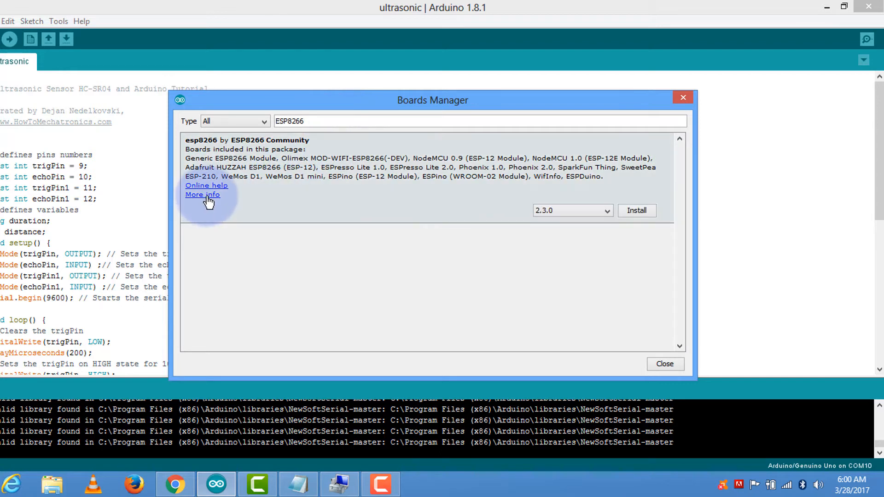
{"action": "left_click", "coordinate": [635, 211]}
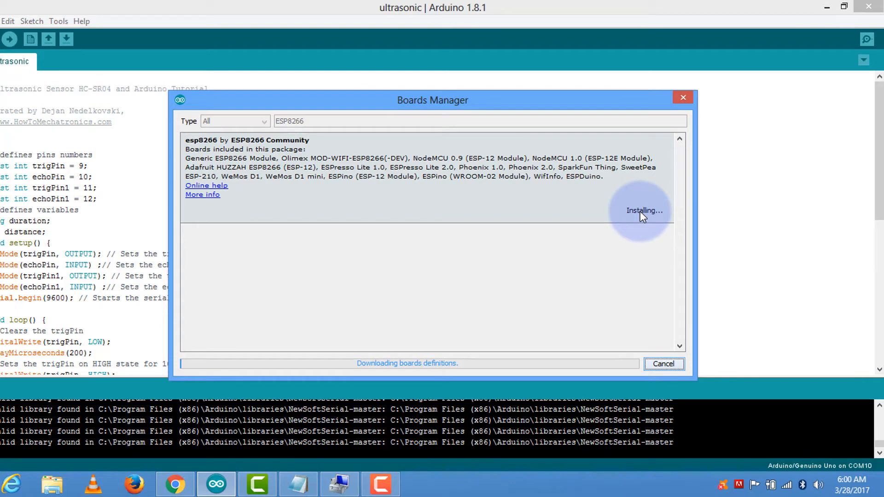
{"action": "mouse_move", "coordinate": [639, 219]}
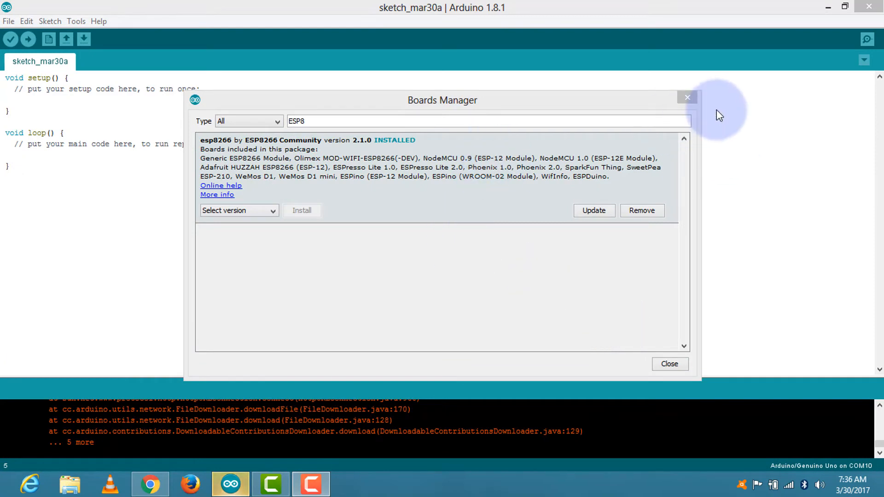
{"action": "left_click", "coordinate": [686, 98]}
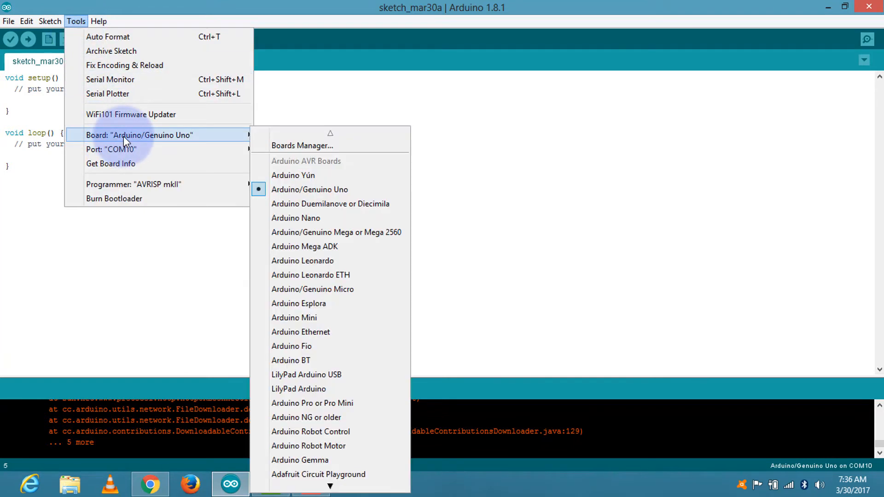
{"action": "mouse_move", "coordinate": [304, 175]}
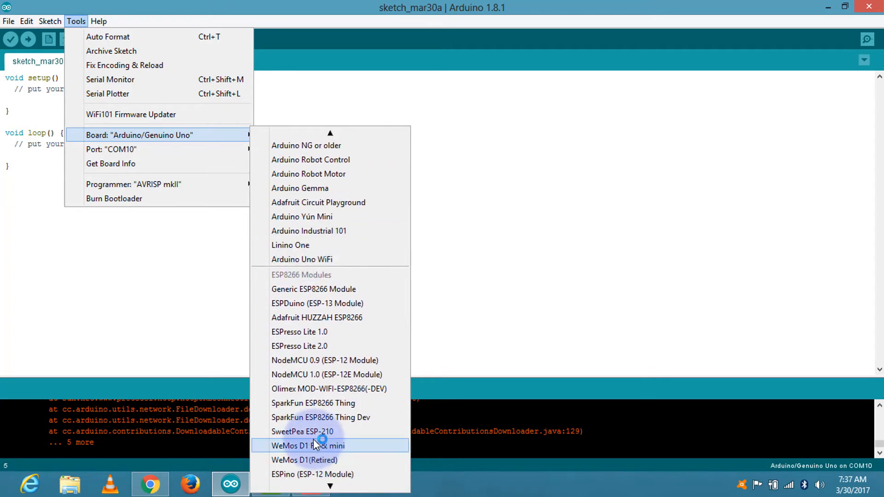
{"action": "mouse_move", "coordinate": [326, 374]}
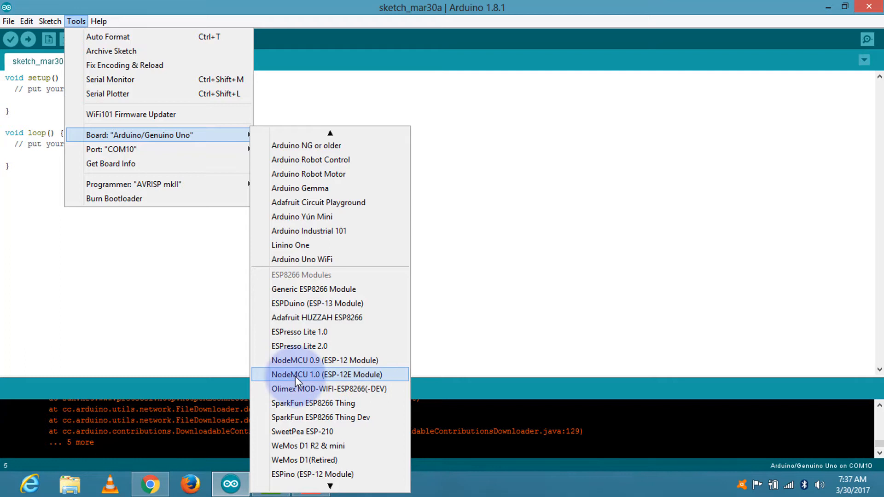
Select NodeMCU 1.0 (ESP-12E Module) under ESP8266 Modules as the board.
{"action": "left_click", "coordinate": [327, 374]}
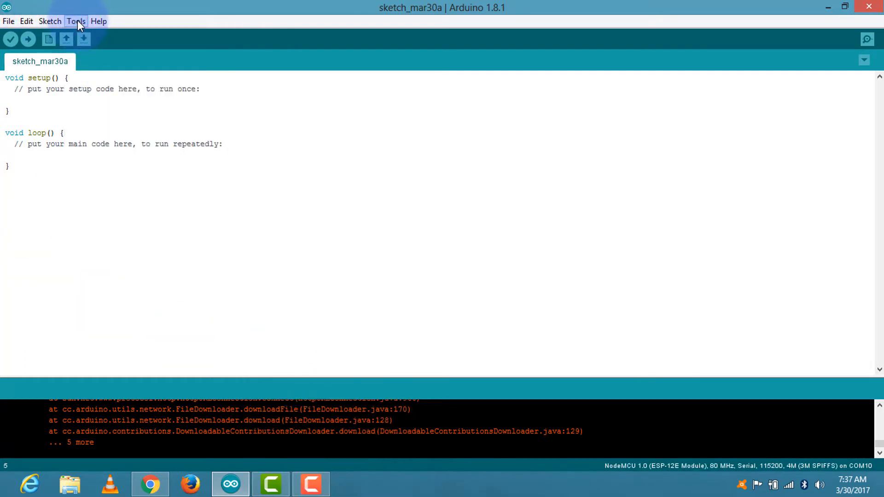
{"action": "left_click", "coordinate": [75, 20]}
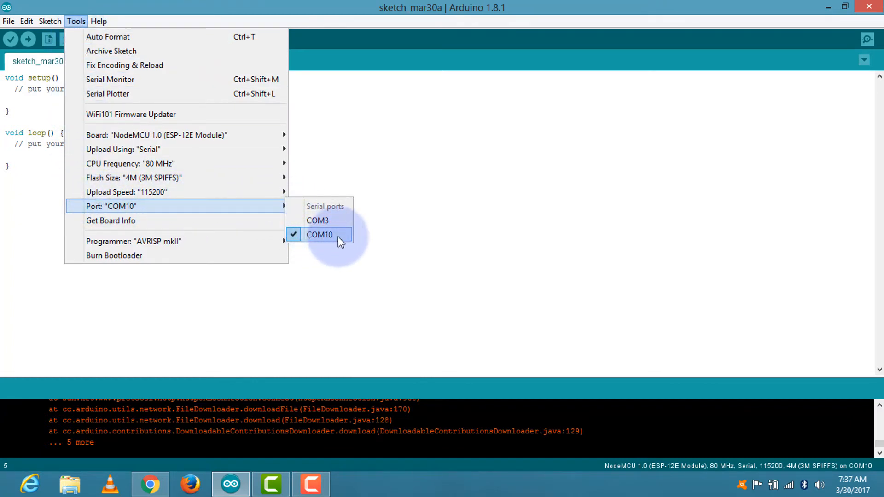
{"action": "mouse_move", "coordinate": [344, 237]}
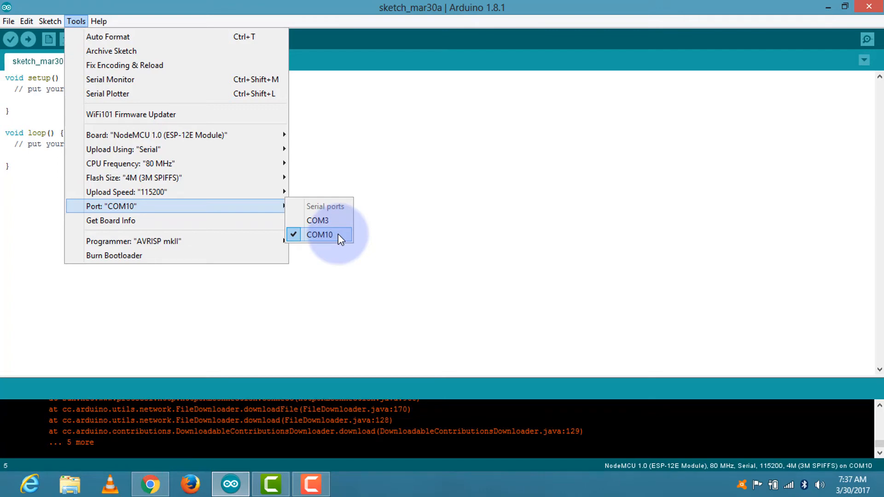
Select COM10 as the upload port.
{"action": "left_click", "coordinate": [319, 235]}
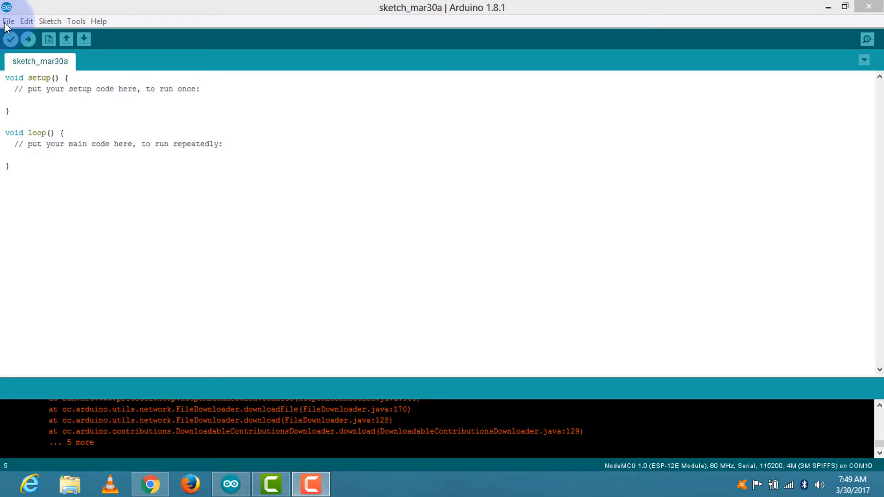
Open the Blink example from File > Examples > 01.Basics.
{"action": "left_click", "coordinate": [8, 20]}
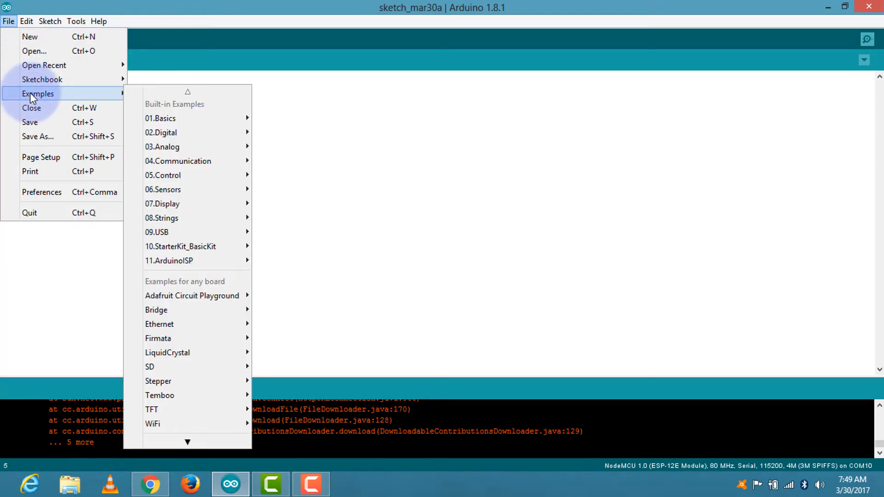
{"action": "mouse_move", "coordinate": [156, 108]}
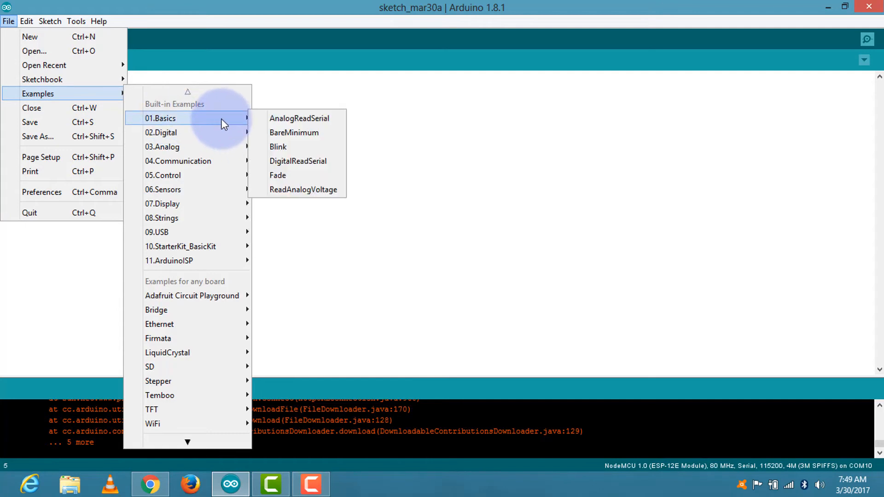
{"action": "left_click", "coordinate": [278, 146]}
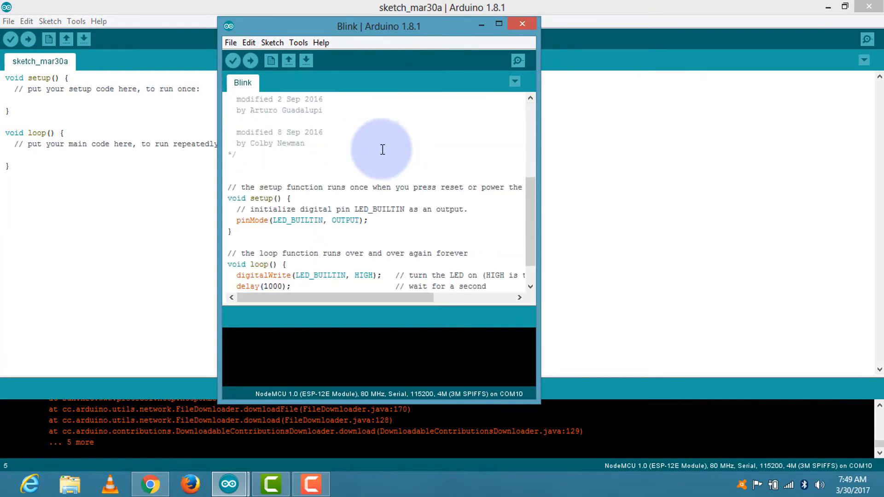
Change LED_BUILTIN to pin 16 in pinMode and the HIGH and LOW digitalWrite calls.
{"action": "scroll", "scroll_direction": "down", "scroll_amount": 3}
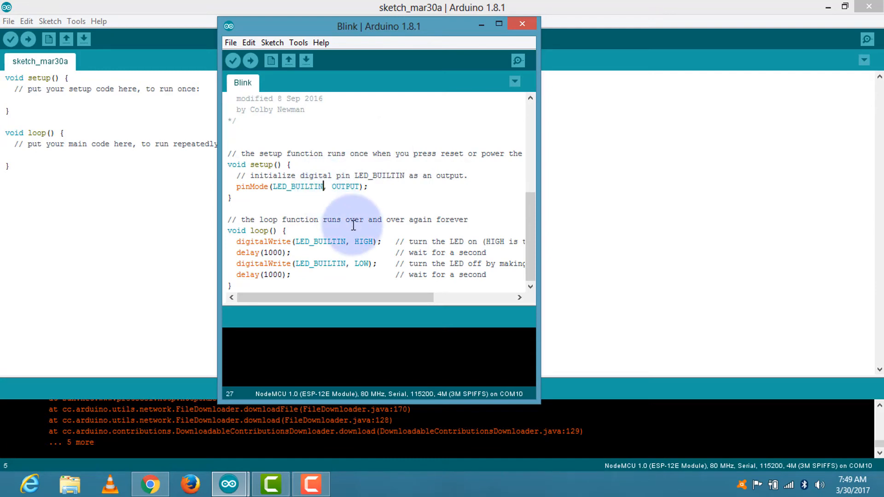
{"action": "key", "text": "Backspace"}
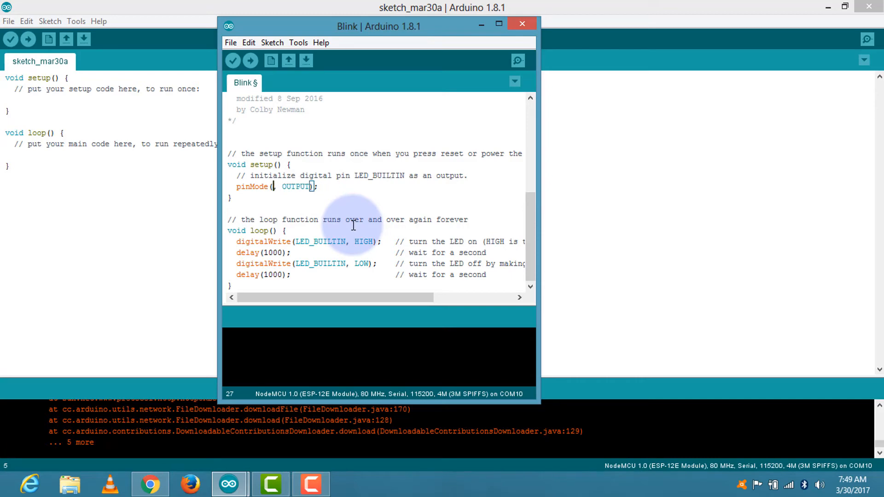
{"action": "type", "text": "16"}
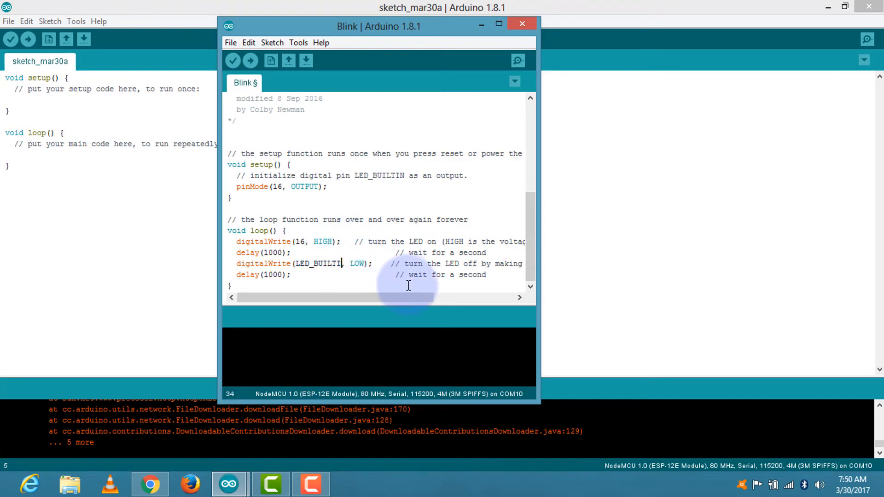
{"action": "key", "text": "Backspace"}
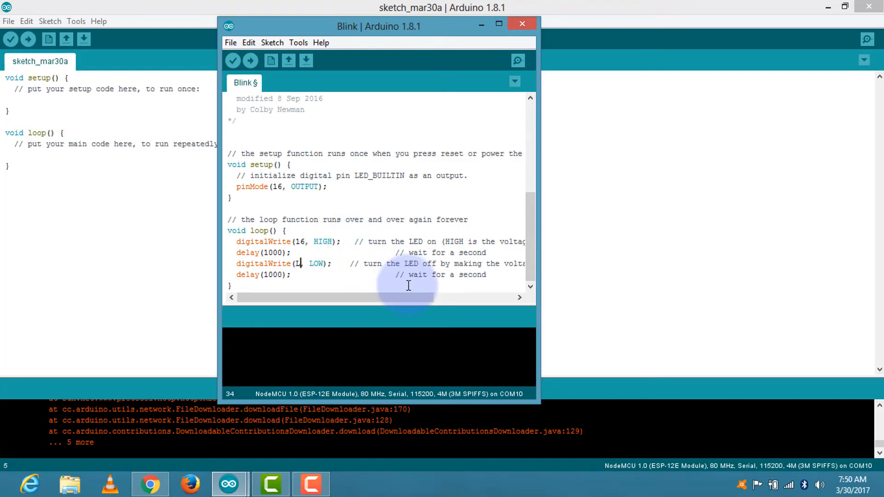
{"action": "type", "text": "6"}
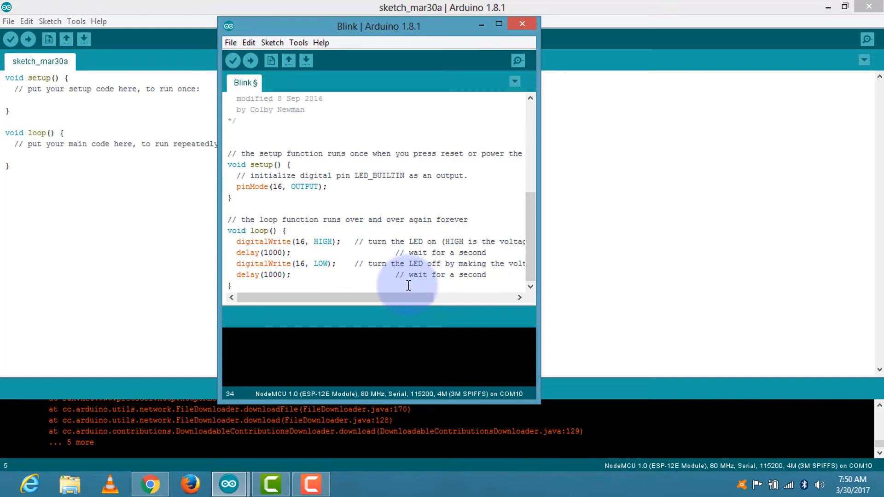
{"action": "mouse_move", "coordinate": [250, 60]}
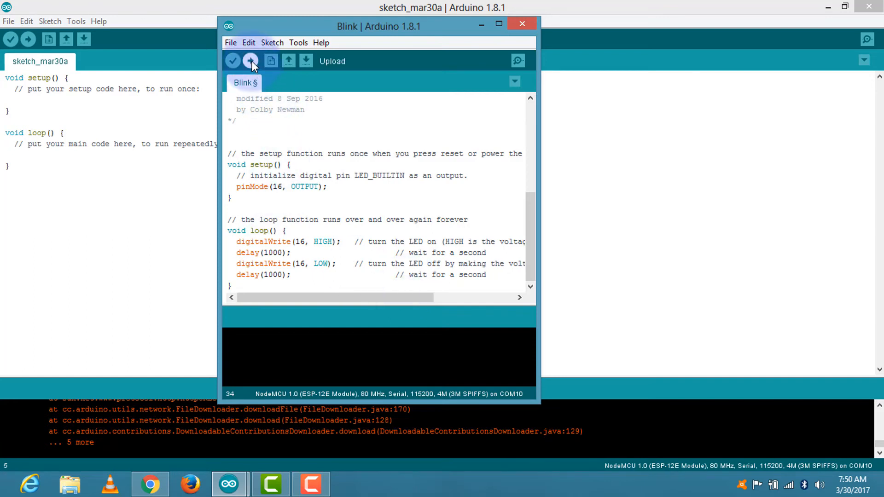
Upload the pin-16 Blink sketch to the NodeMCU until Done uploading appears.
{"action": "left_click", "coordinate": [251, 61]}
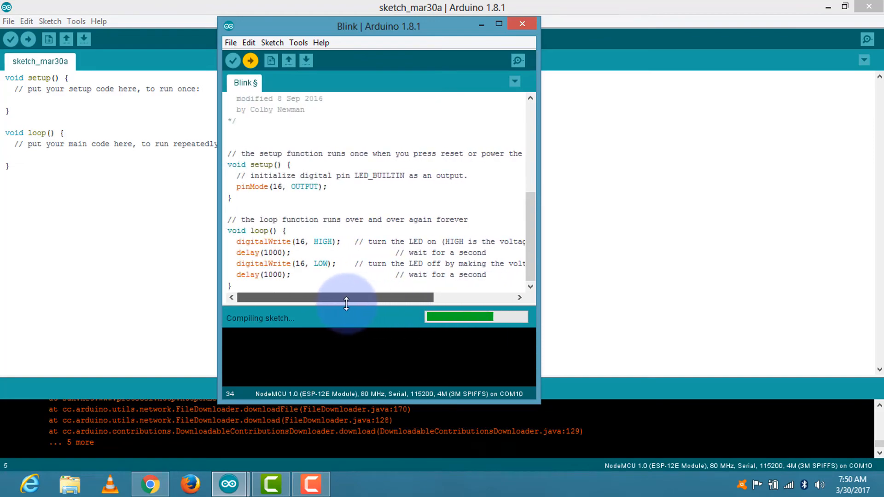
{"action": "left_click", "coordinate": [8, 21]}
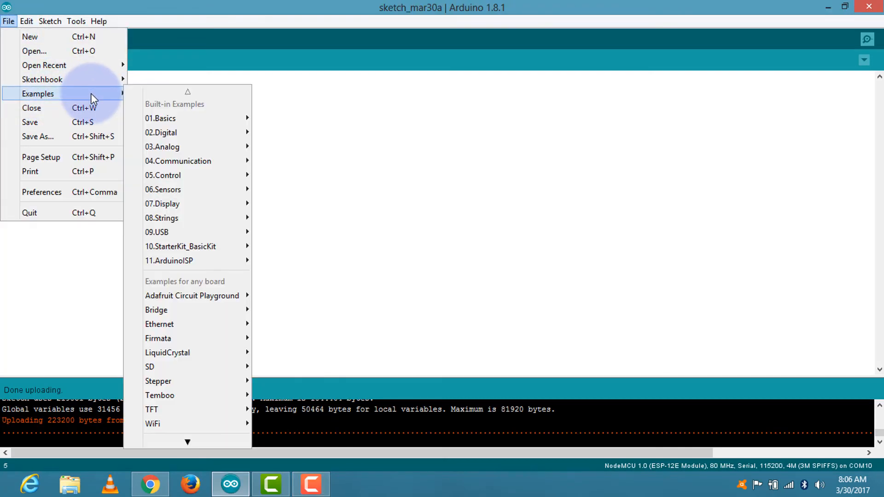
{"action": "mouse_move", "coordinate": [161, 118]}
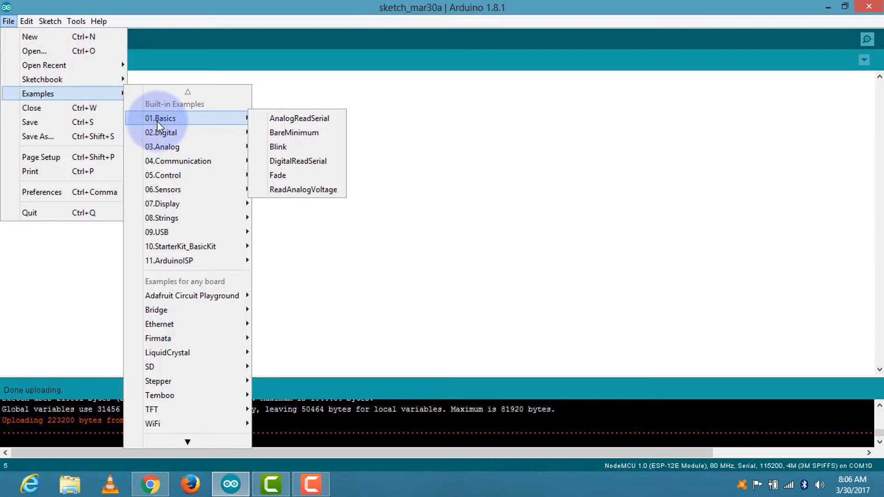
{"action": "mouse_move", "coordinate": [245, 120]}
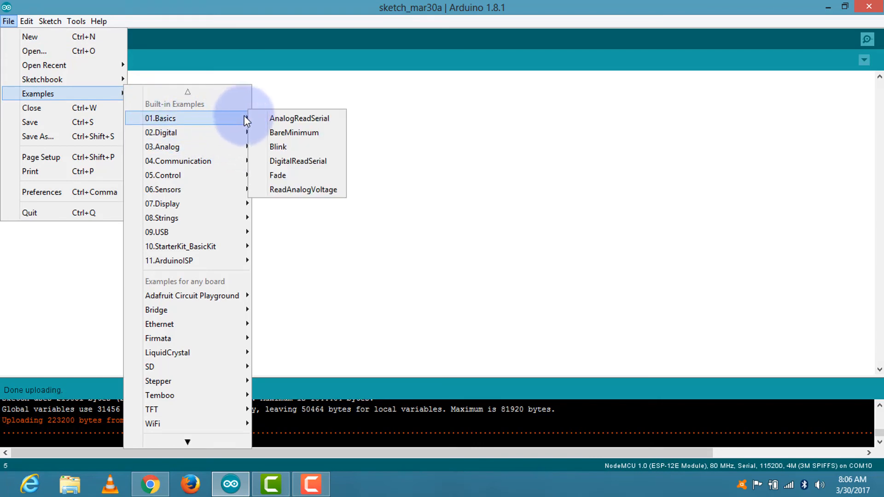
Open a fresh copy of the 01.Basics Blink example in a new window.
{"action": "left_click", "coordinate": [277, 147]}
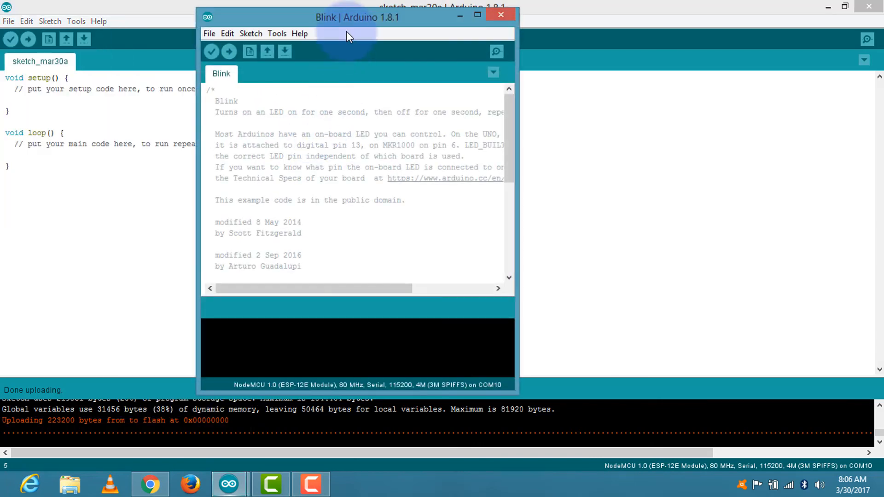
Replace LED_BUILTIN with pin 15 in pinMode and both digitalWrite lines.
{"action": "left_click_drag", "start_coordinate": [357, 17], "coordinate": [265, 10]}
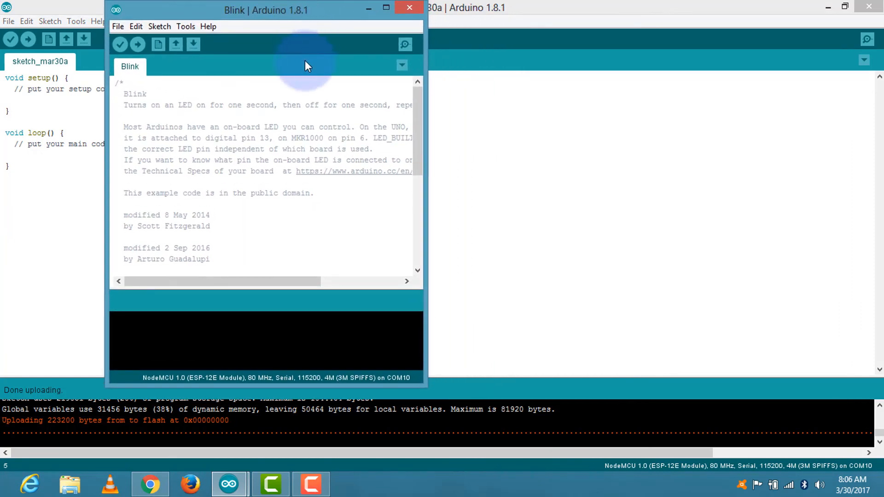
{"action": "scroll", "scroll_direction": "down", "scroll_amount": 3}
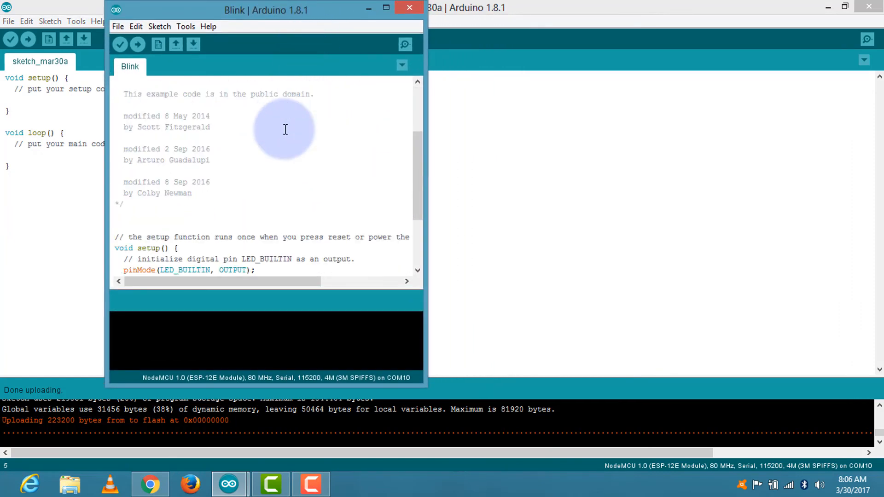
{"action": "scroll", "scroll_direction": "down", "scroll_amount": 3}
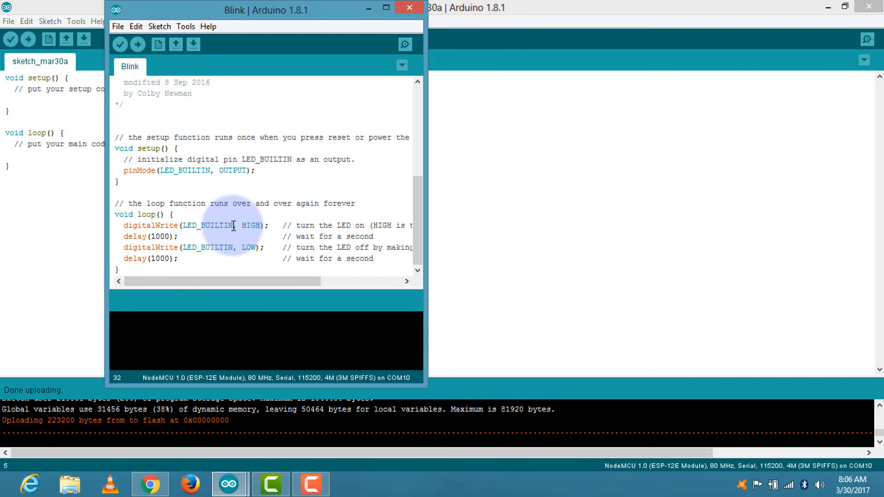
{"action": "key", "text": "Delete"}
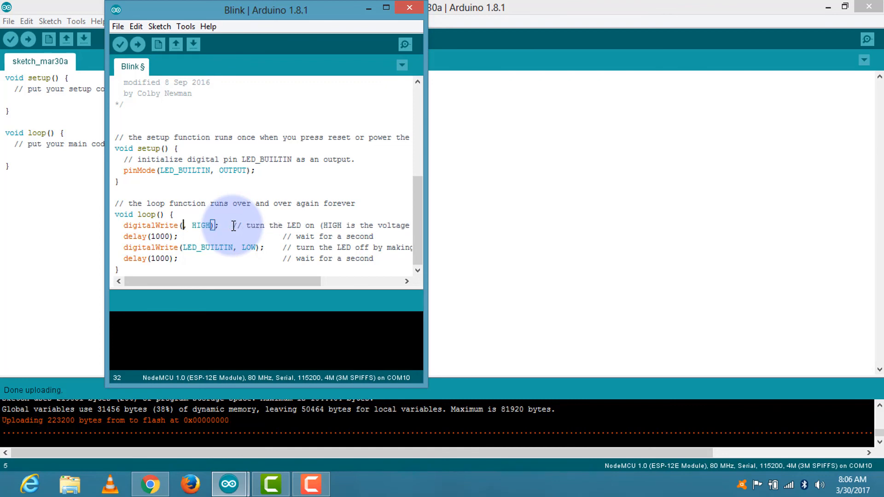
{"action": "type", "text": "15,"}
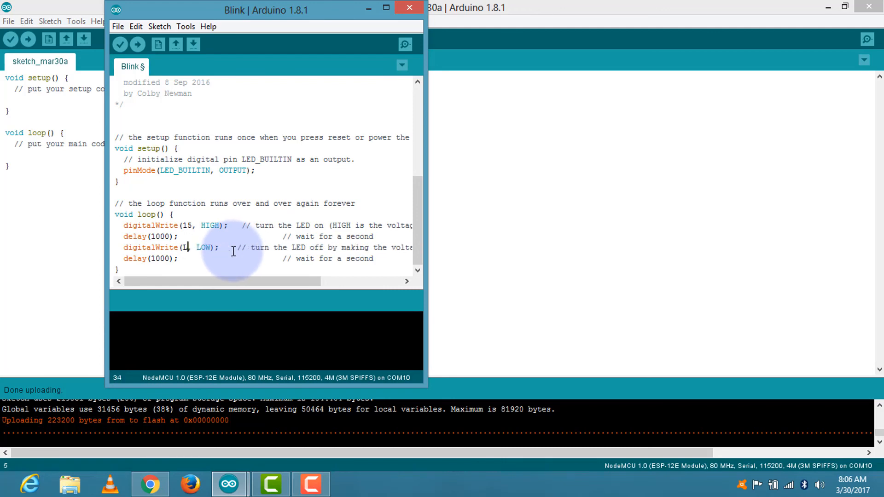
{"action": "type", "text": "15"}
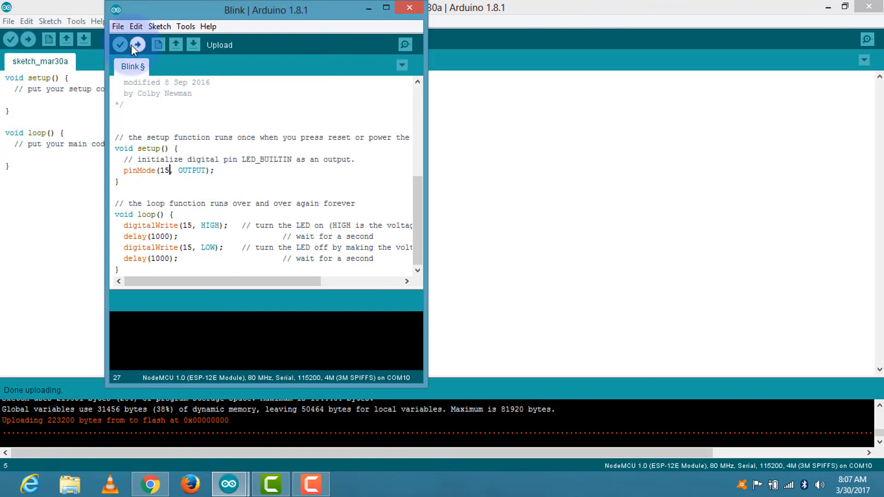
Upload the pin-15 Blink sketch to the board.
{"action": "left_click", "coordinate": [137, 44]}
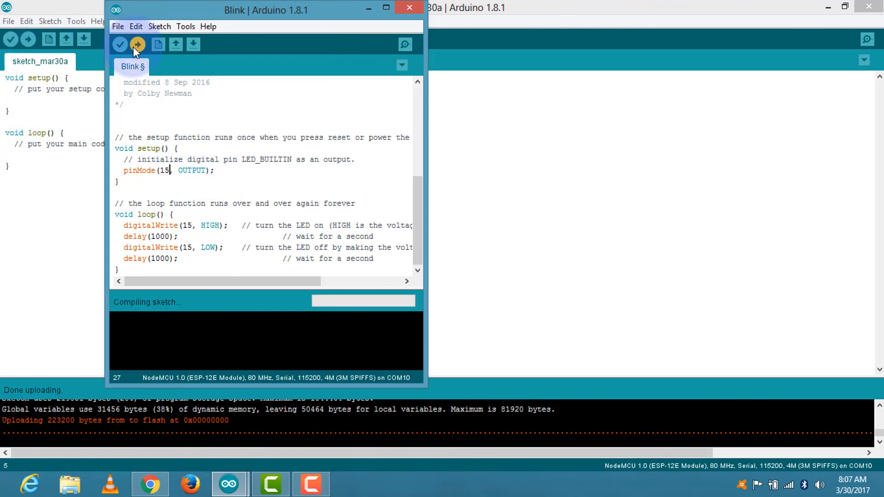